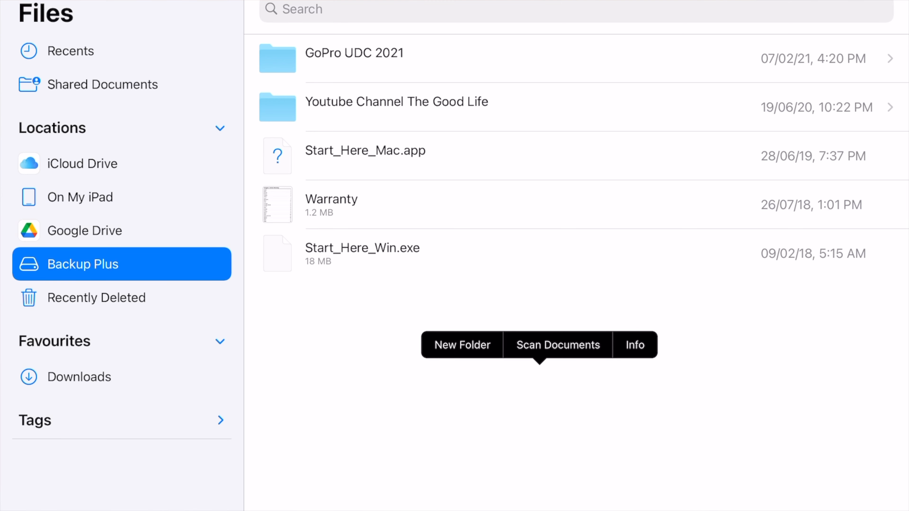
Create a new folder on Backup Plus and replace 'untitled folder' with the name Test.
{"action": "left_click", "coordinate": [462, 345]}
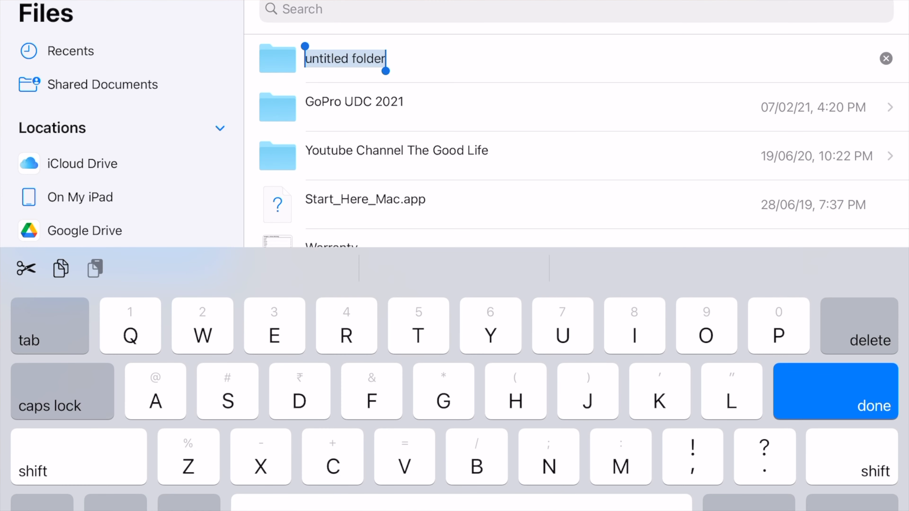
{"action": "key", "text": "delete"}
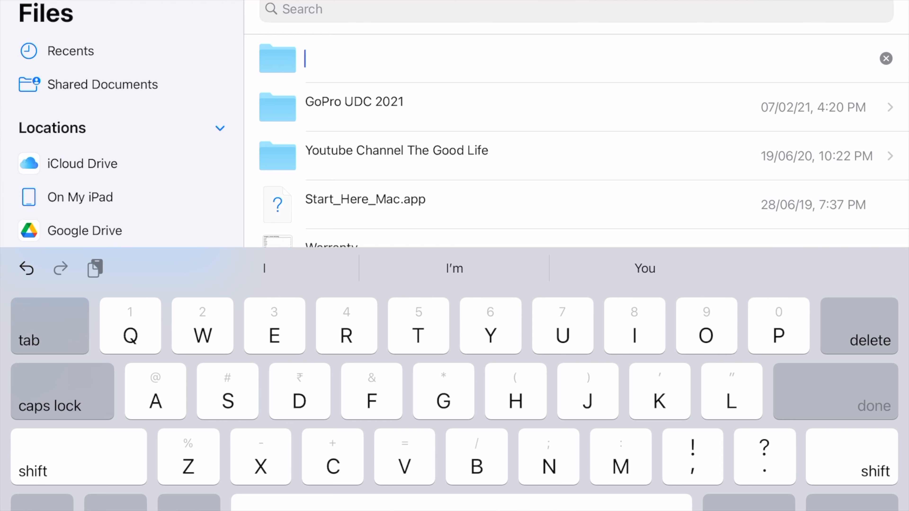
{"action": "type", "text": "Test"}
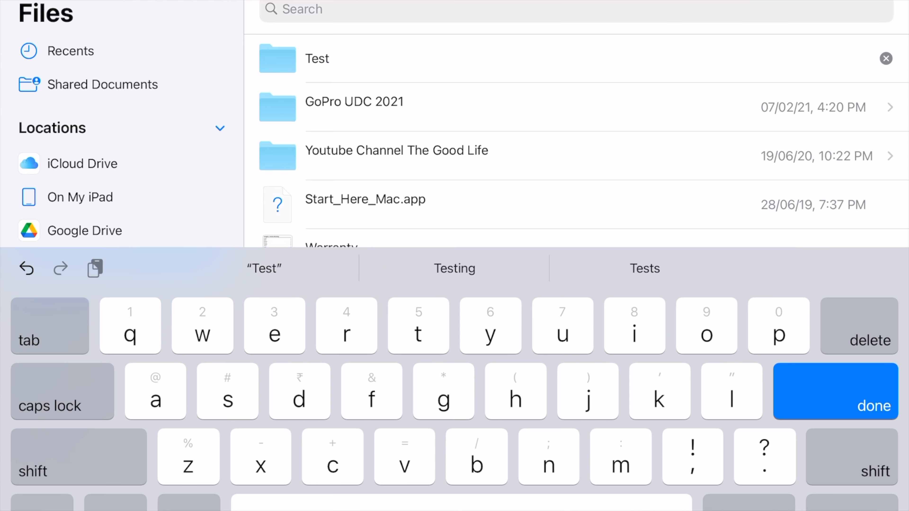